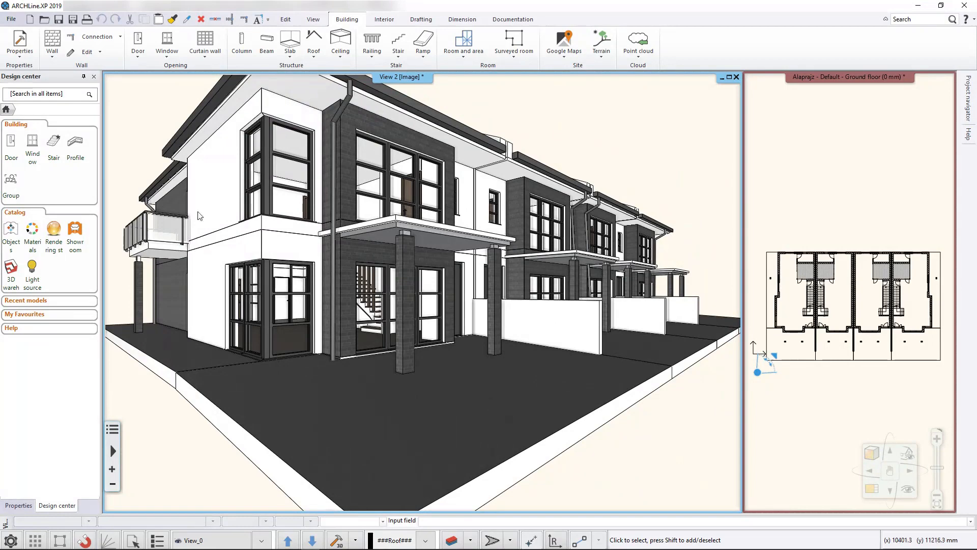
mouse_move(823, 398)
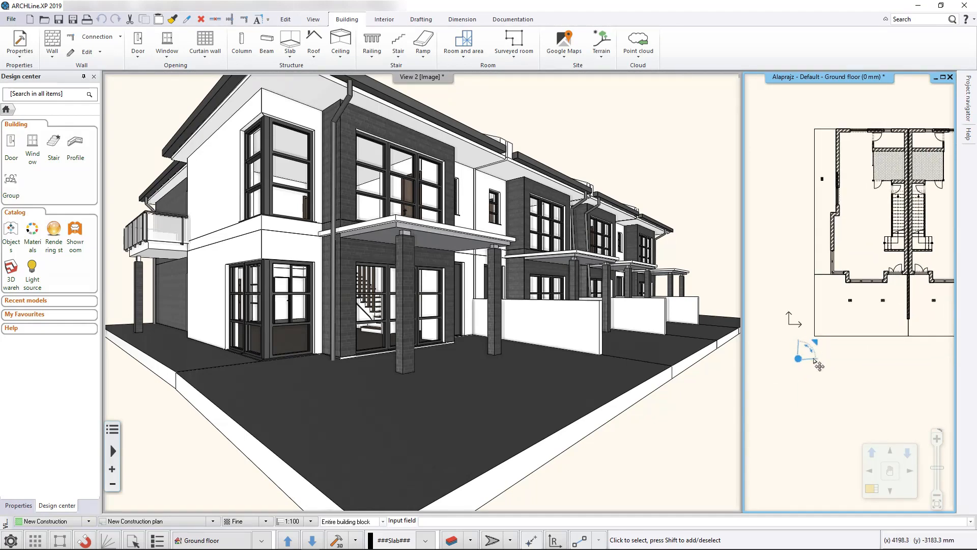
mouse_move(805, 369)
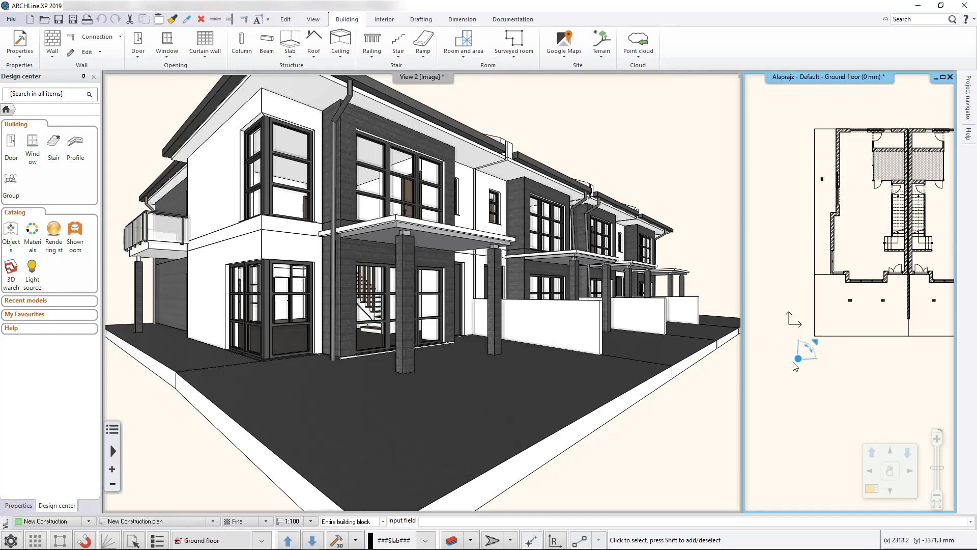
mouse_move(800, 363)
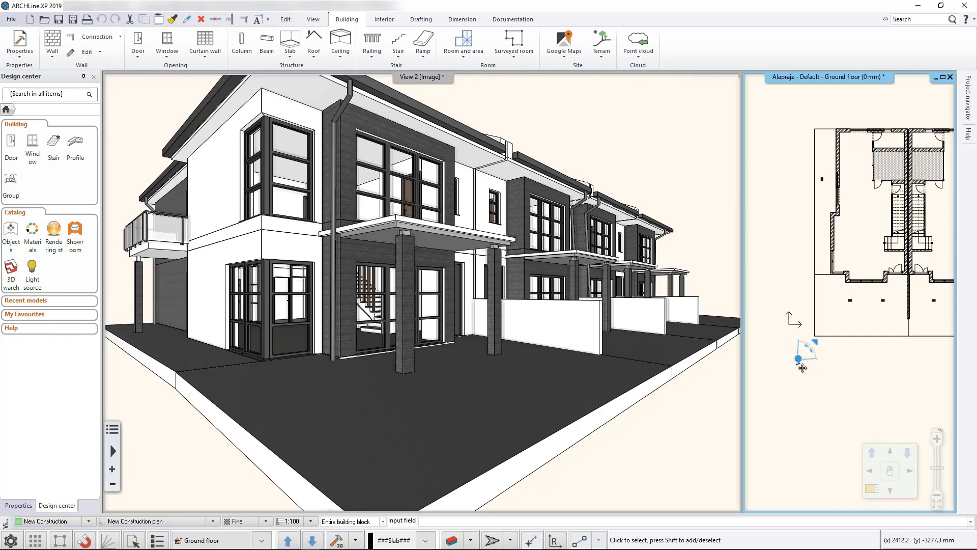